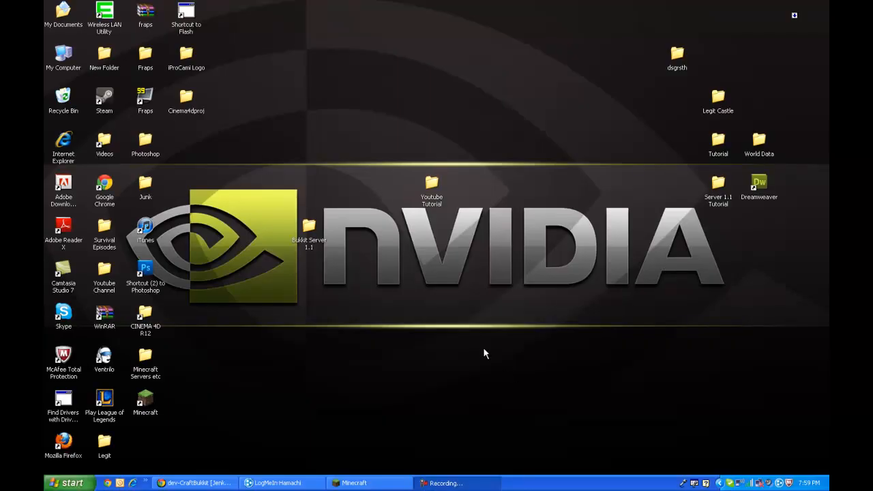
mouse_move(409, 293)
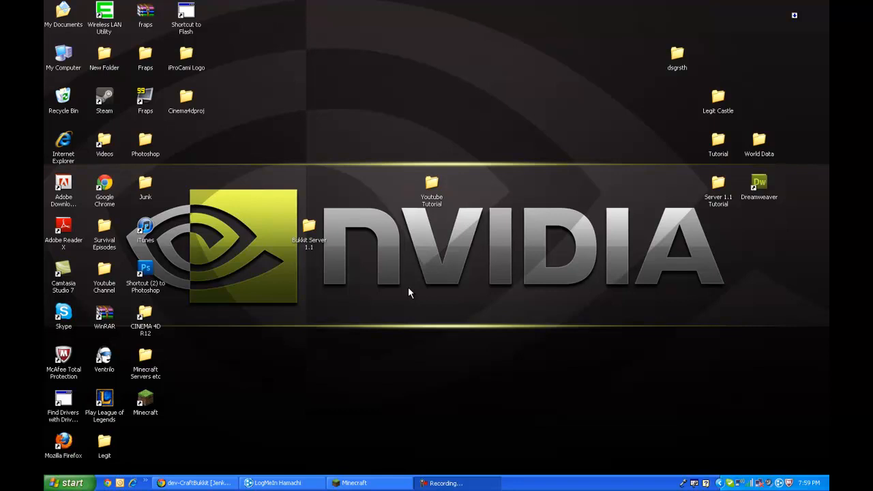
mouse_move(423, 333)
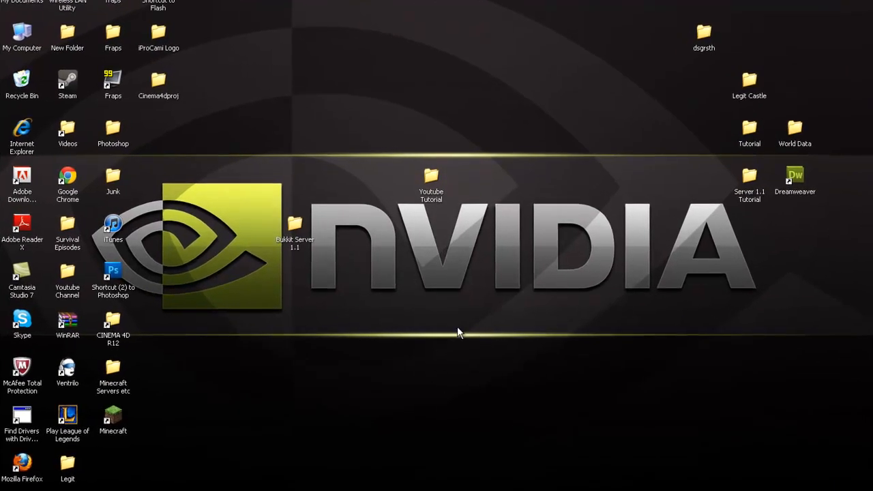
- Create a new desktop folder named 'Tutorial 1.1 Bukkit'
right_click(457, 333)
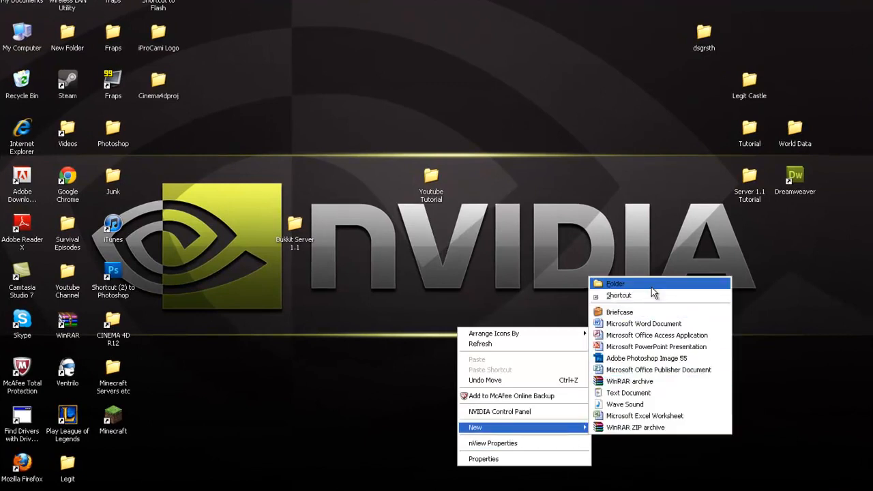
left_click(614, 282)
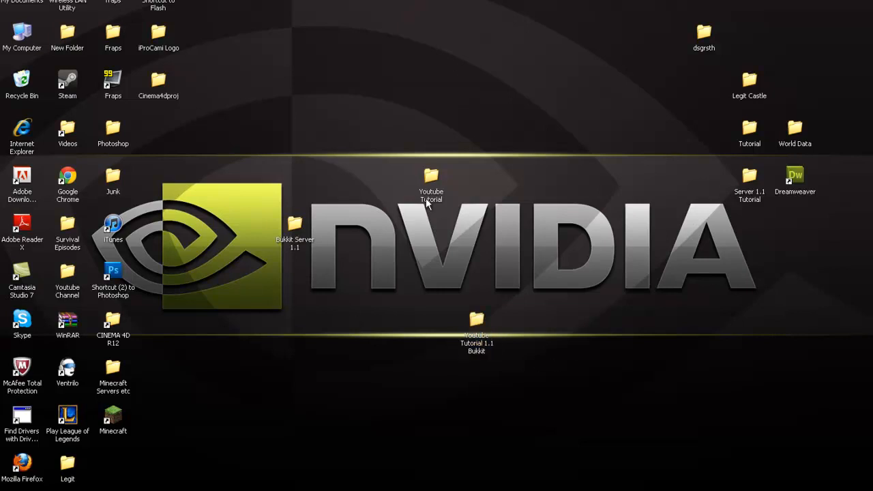
- Browse the existing server folders, then enter the empty Youtube Tutorial 1.1 Bukkit folder
double_click(431, 177)
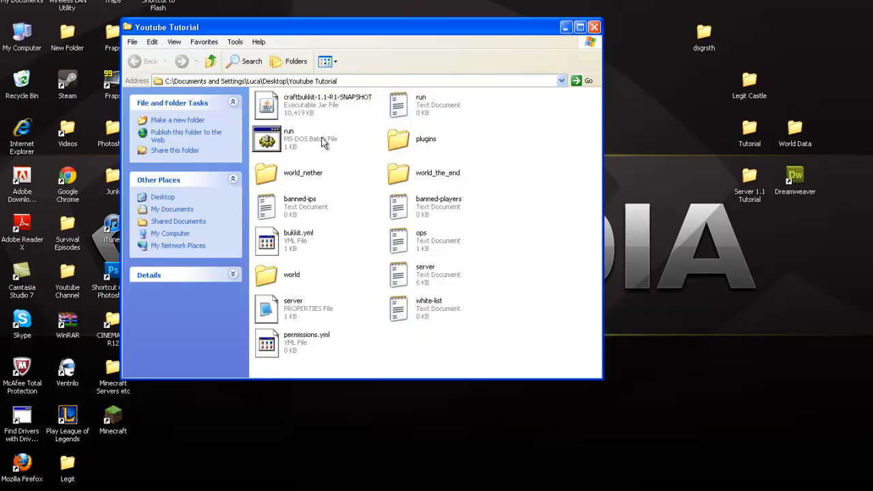
mouse_move(421, 108)
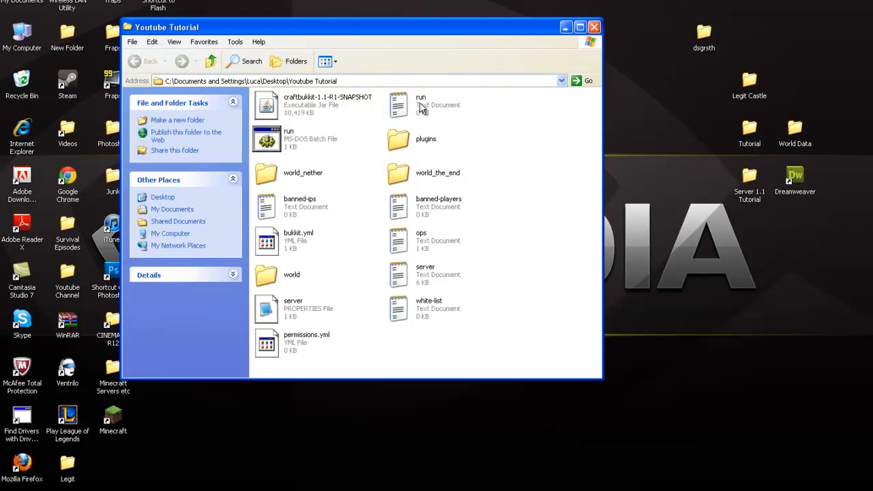
left_click(593, 28)
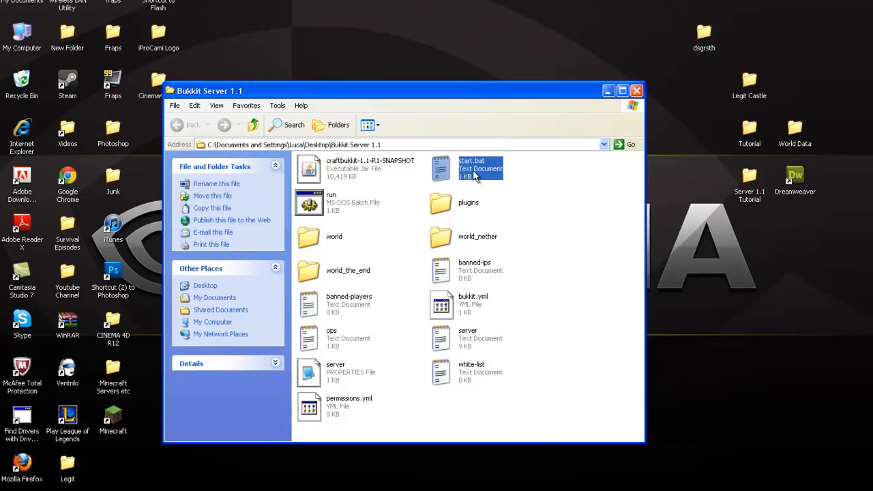
double_click(480, 169)
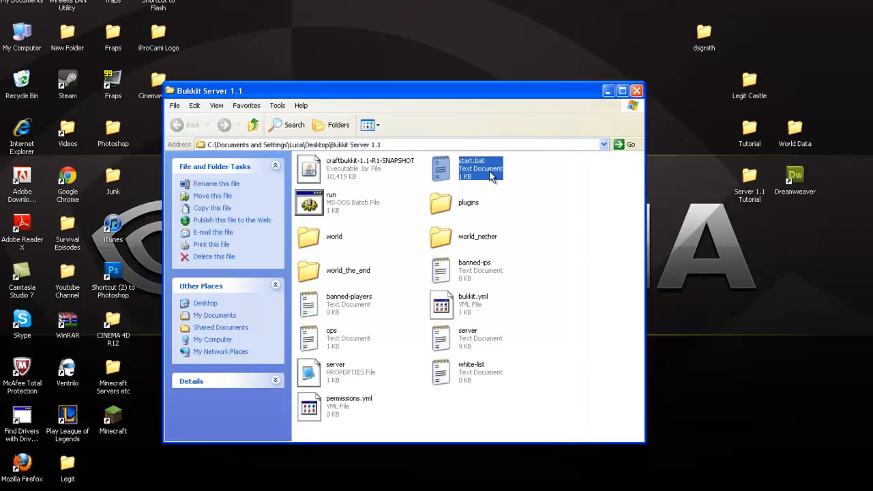
double_click(480, 170)
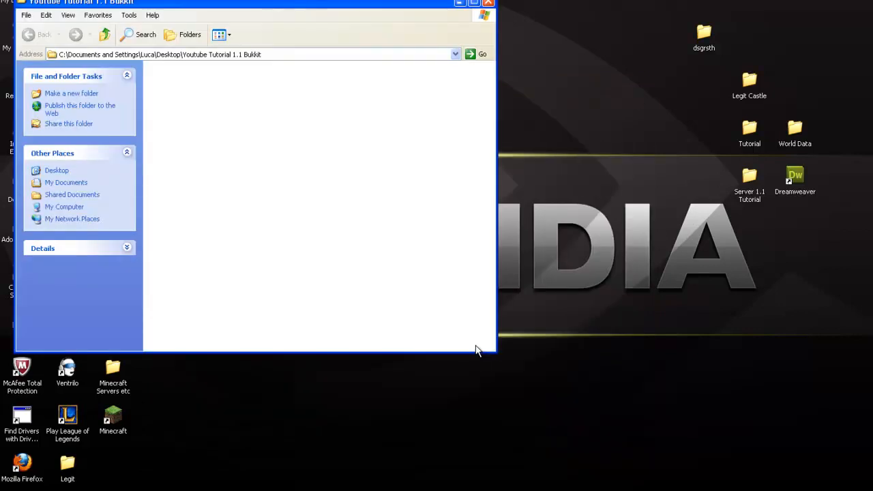
- Add a new text document named 'start' inside the tutorial folder
right_click(306, 204)
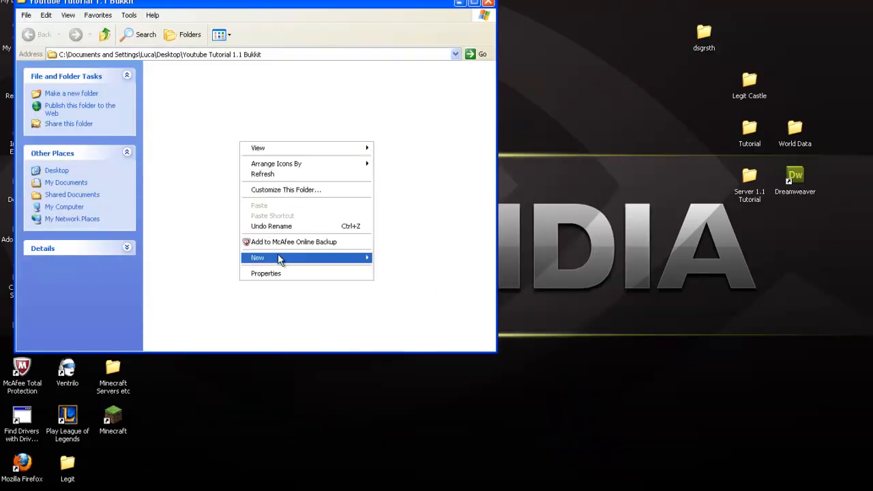
left_click(256, 258)
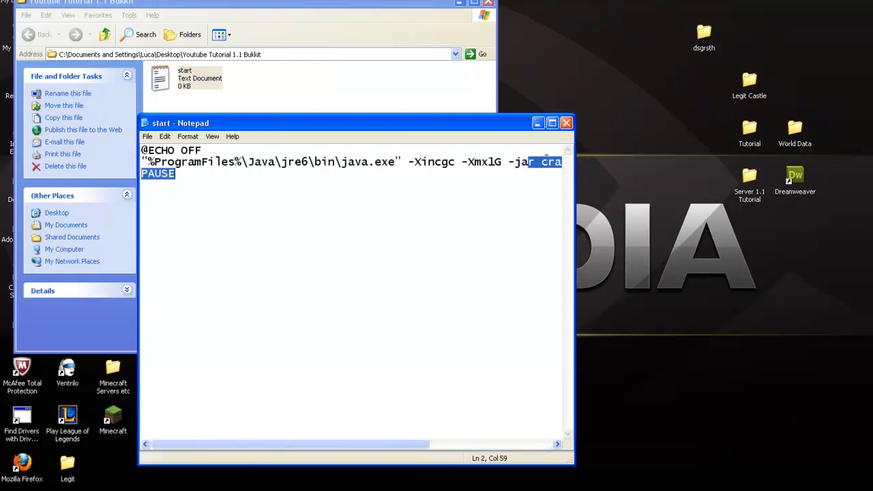
- Complete the launch line with craftbukkit-1.1-R1-SNAPSHOT.jar and save the script as start.bat (All Files)
type("craftbukkit-1.1-R1-SNAPSHOT.jar")
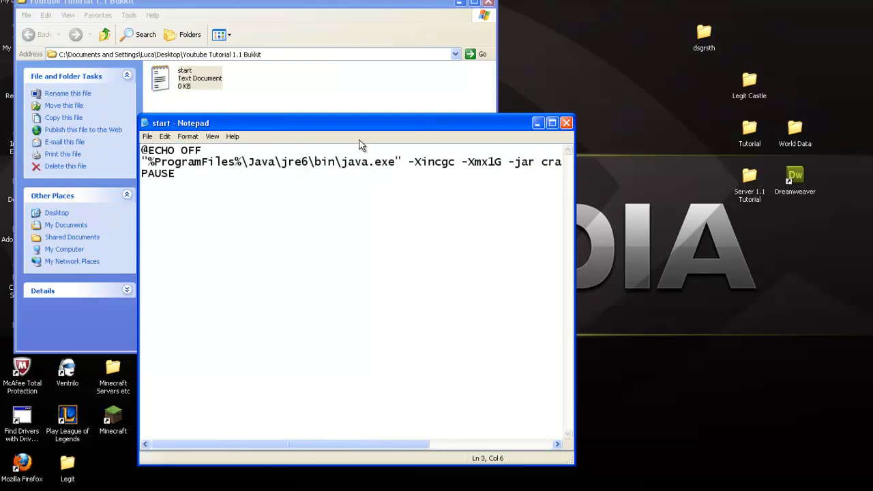
left_click(148, 136)
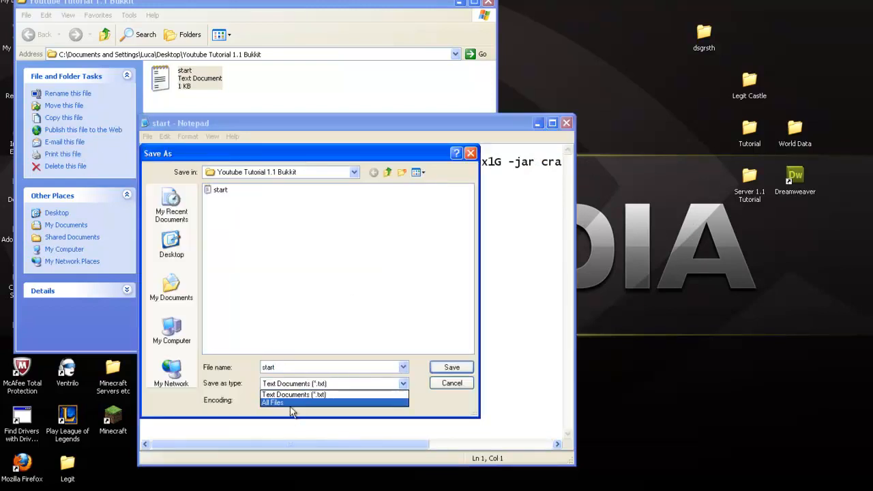
left_click(272, 402)
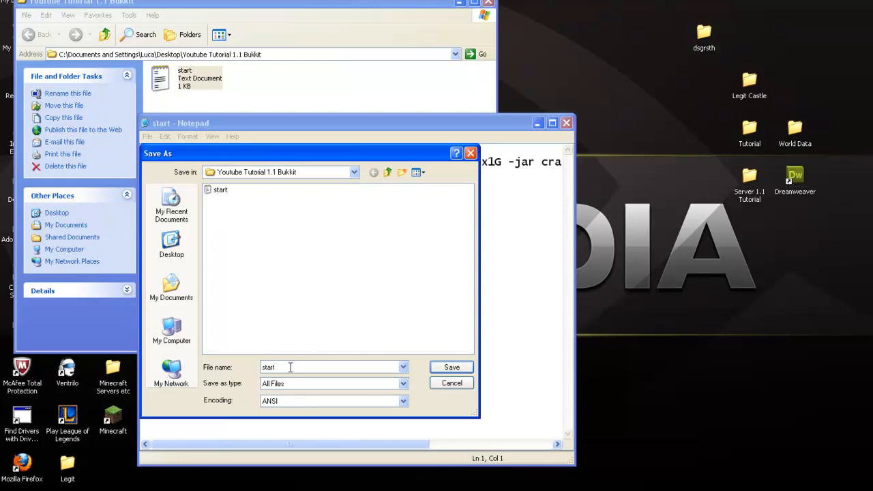
type(".bat")
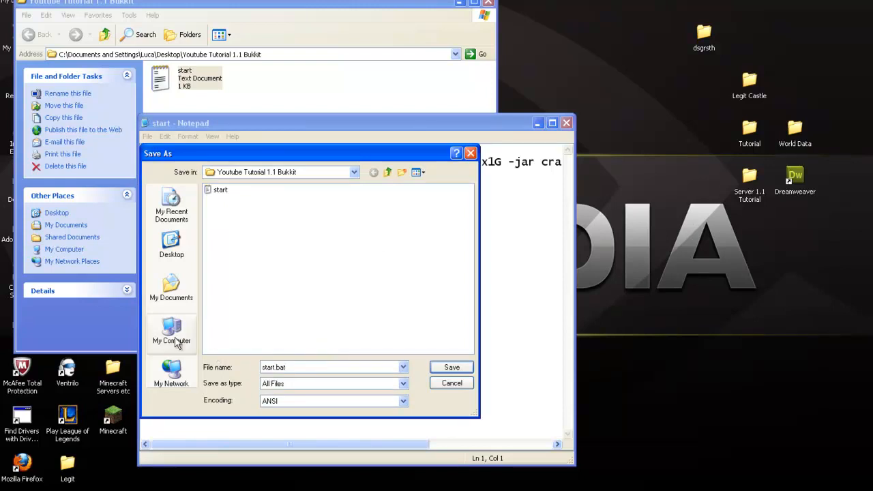
left_click(451, 366)
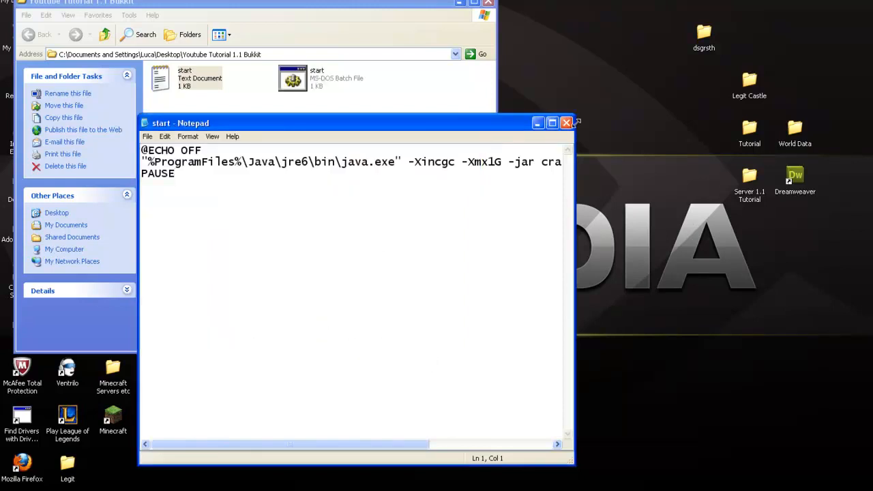
left_click(566, 123)
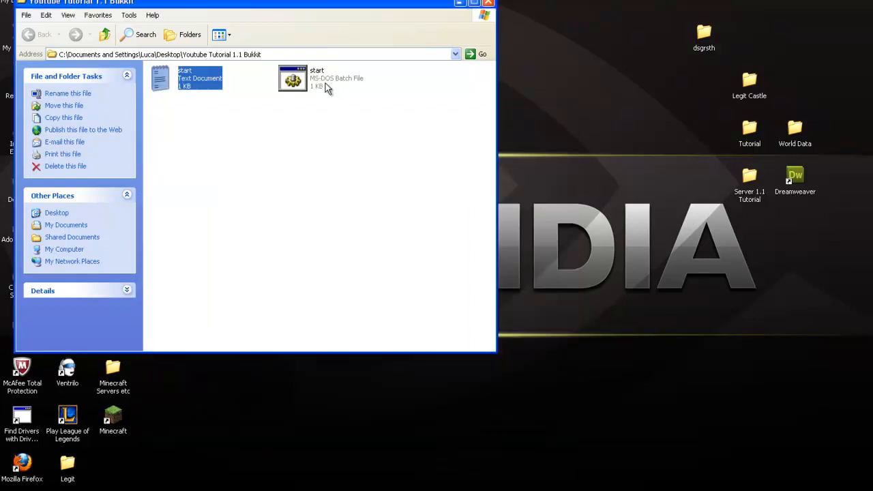
left_click(266, 185)
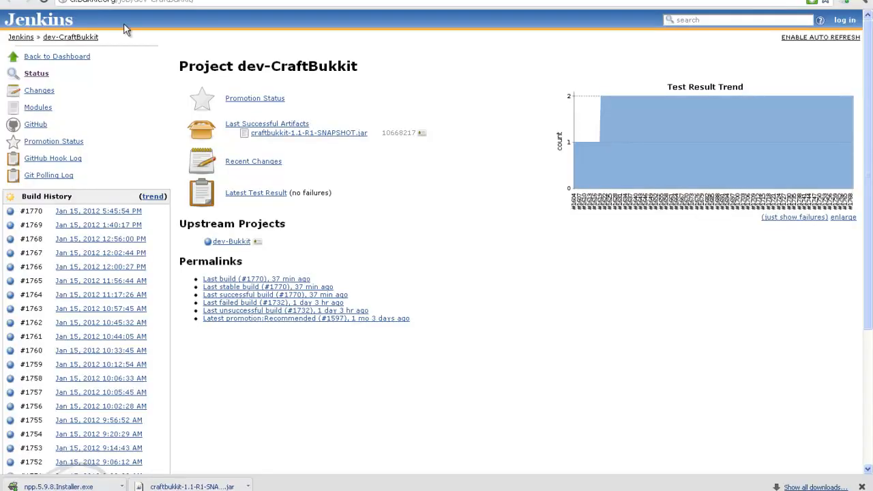
mouse_move(418, 65)
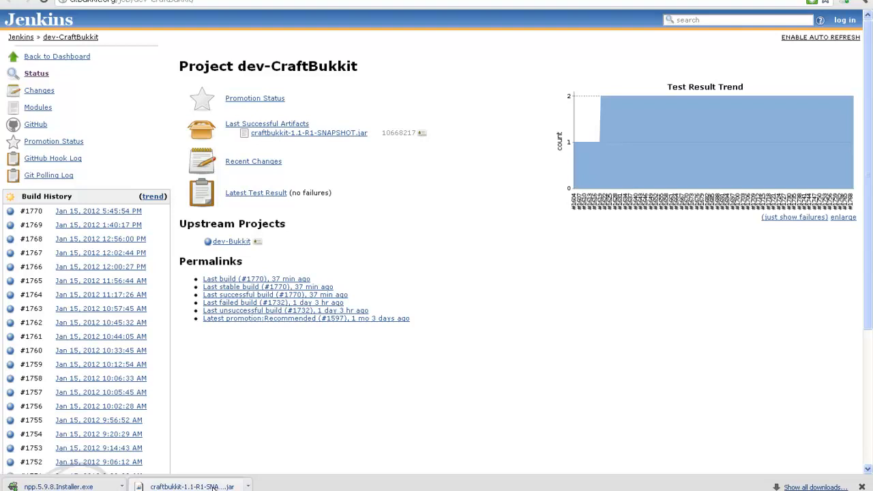
mouse_move(308, 117)
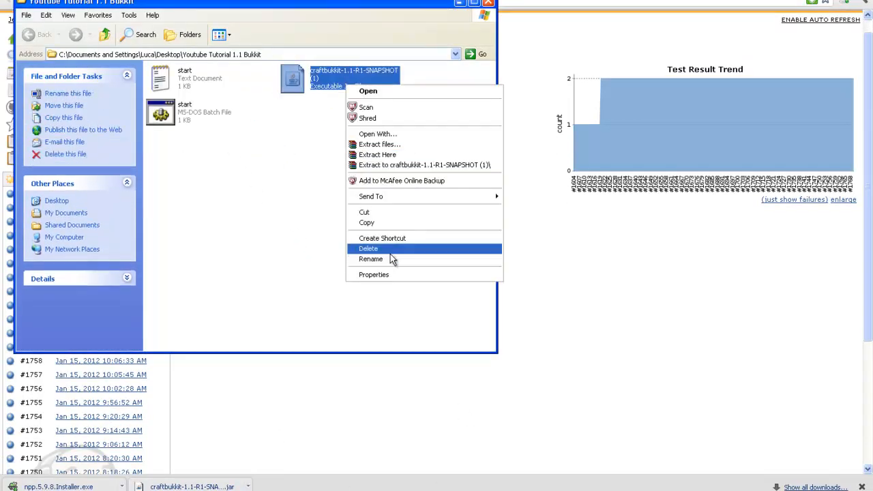
- Rename the downloaded jar to drop the (1) suffix and run start.bat
left_click(371, 259)
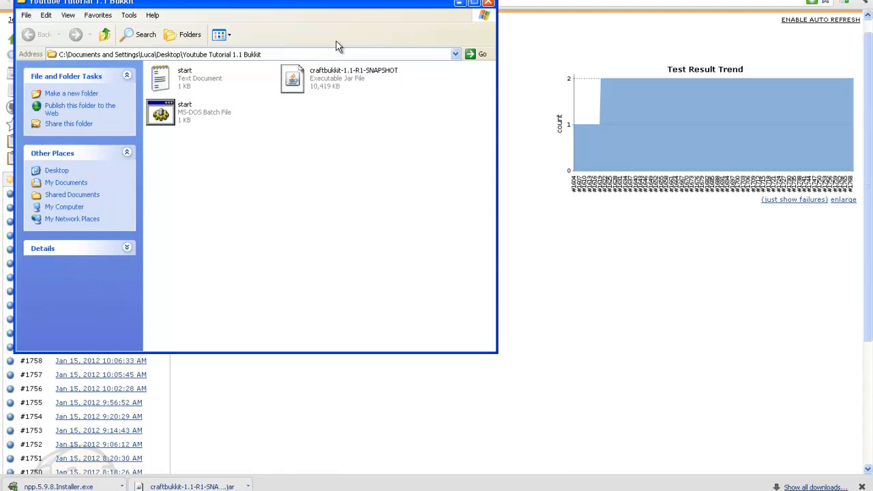
mouse_move(406, 87)
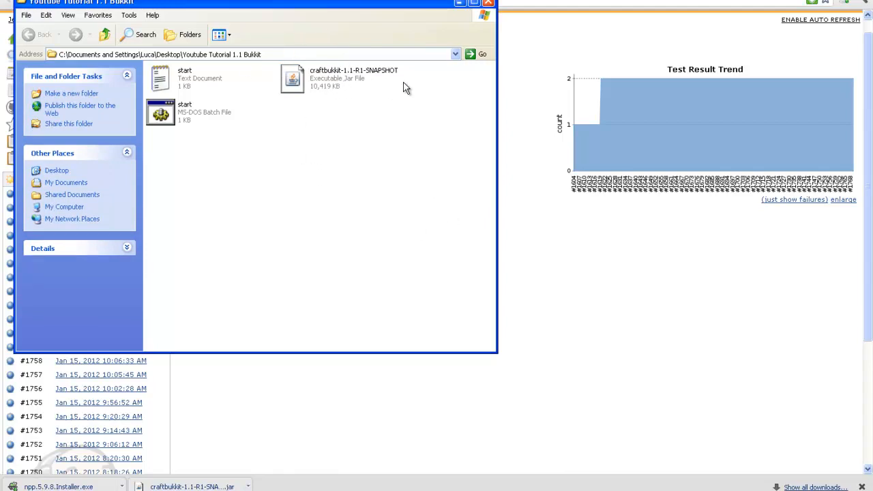
mouse_move(395, 81)
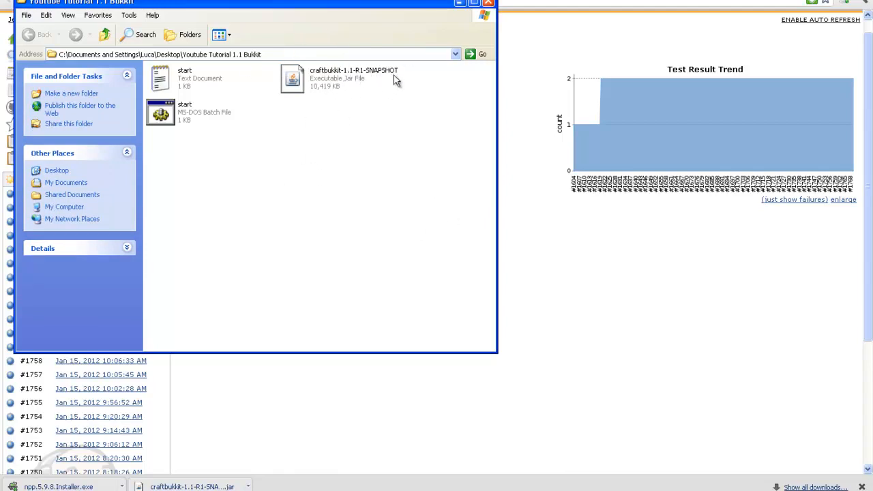
double_click(161, 112)
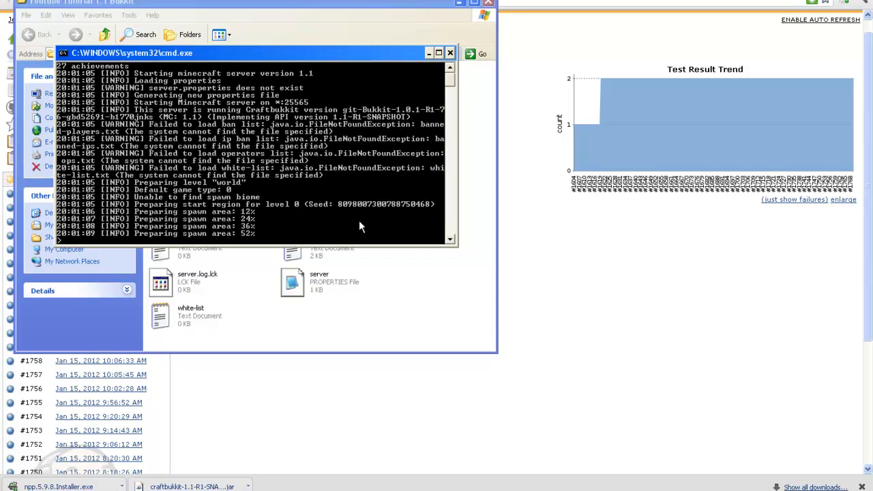
- Let the server finish loading its worlds, then close the console window
left_click(450, 52)
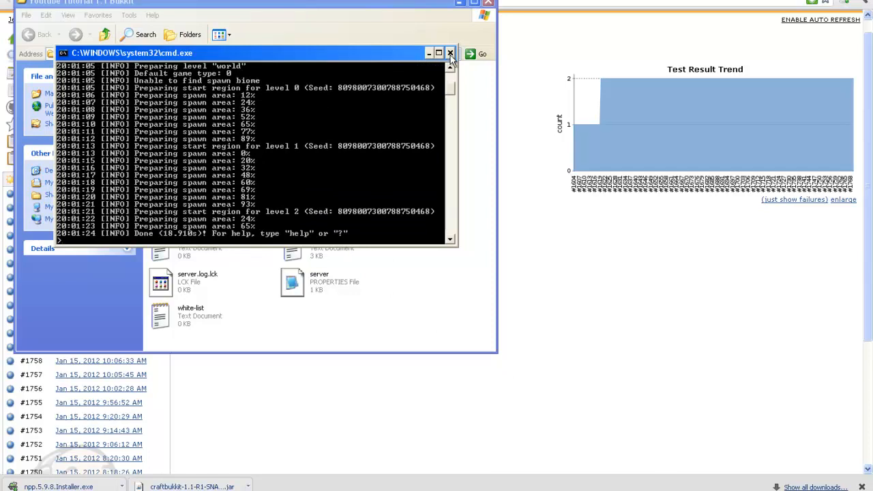
left_click(450, 53)
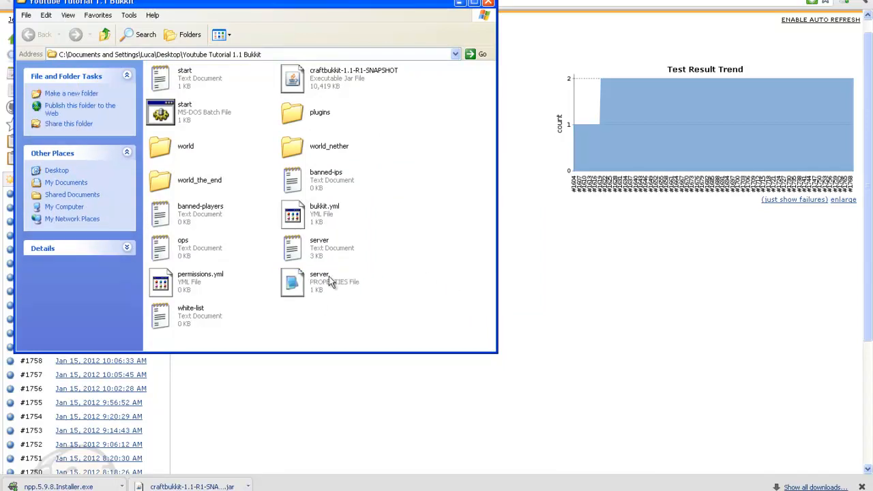
- Edit server.properties so the message of the day reads 'Hello Youtube'
double_click(319, 248)
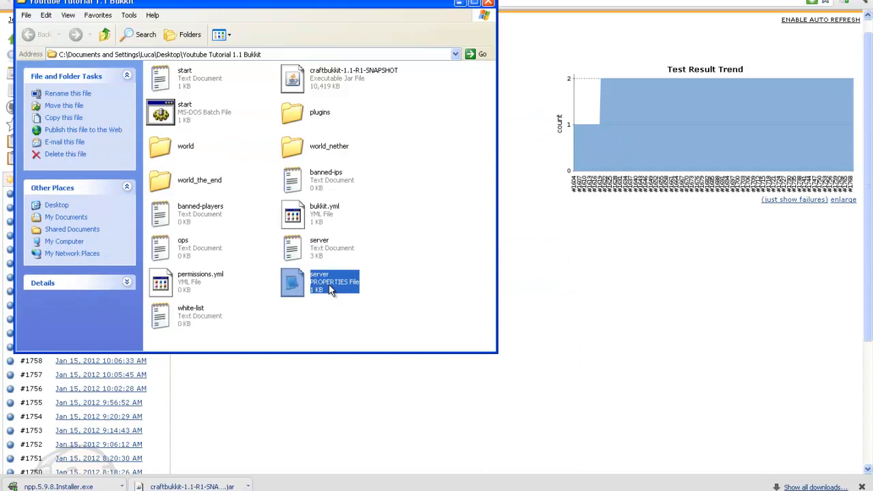
double_click(319, 281)
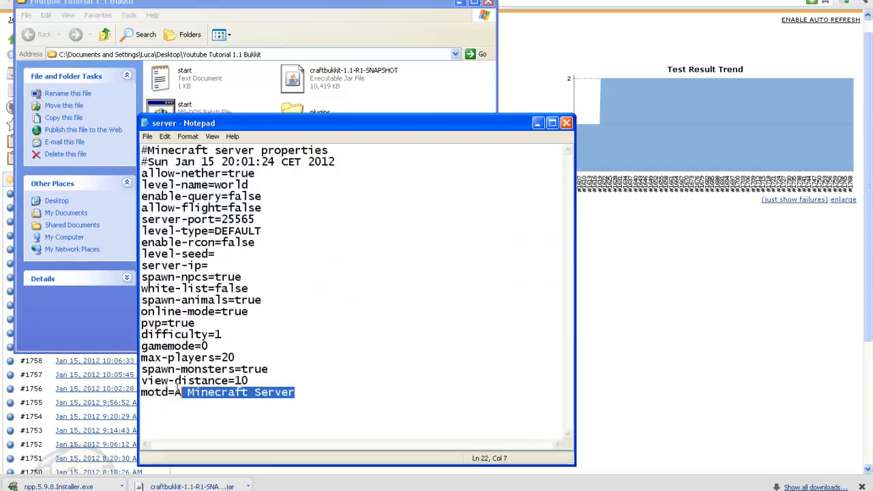
key("Delete")
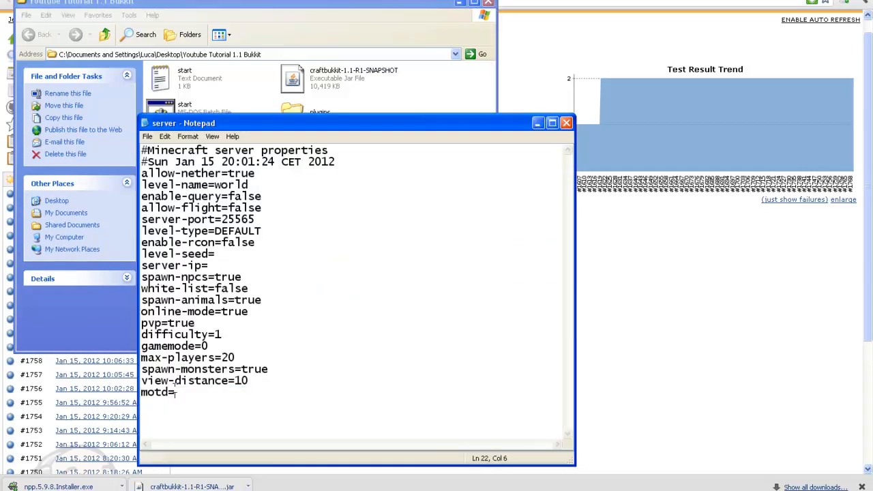
type("Hello")
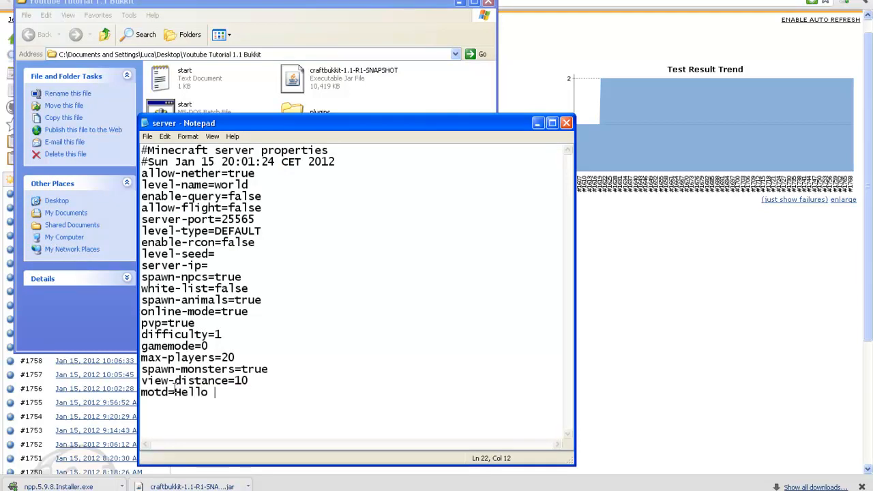
type("Youtube")
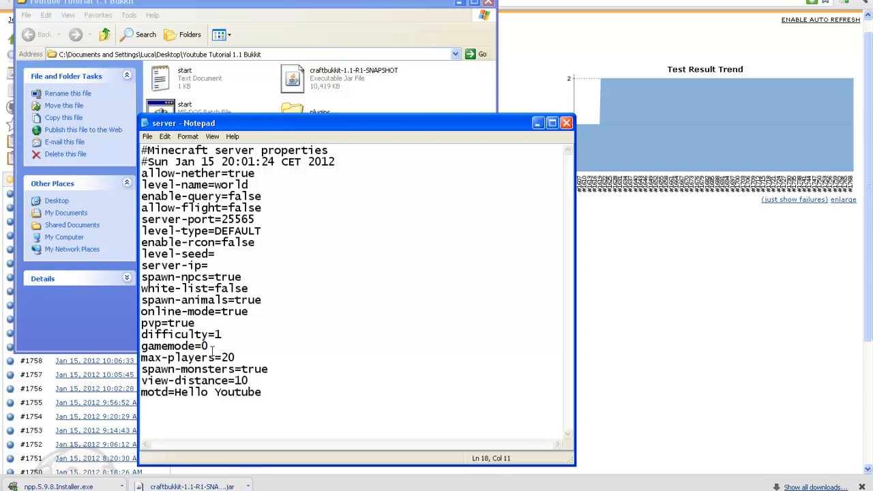
- Set gamemode=0, online-mode=false, and begin the server-ip with 5.166.2
key("BackSpace")
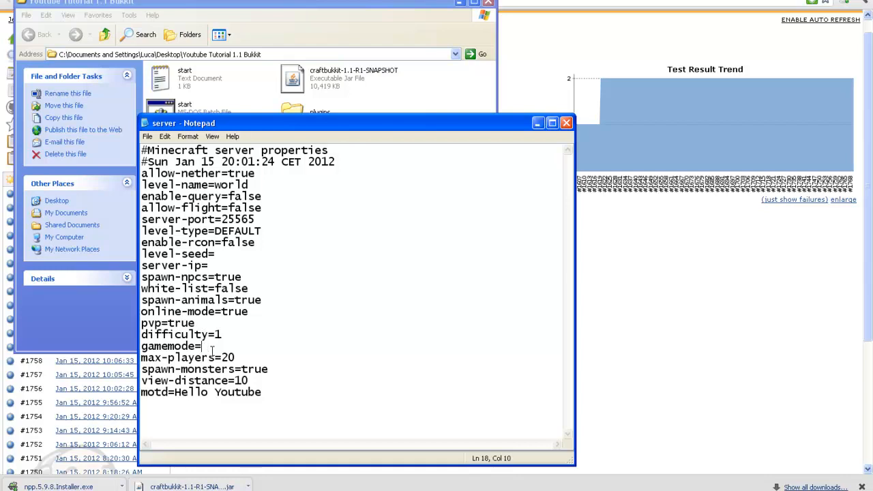
type("0")
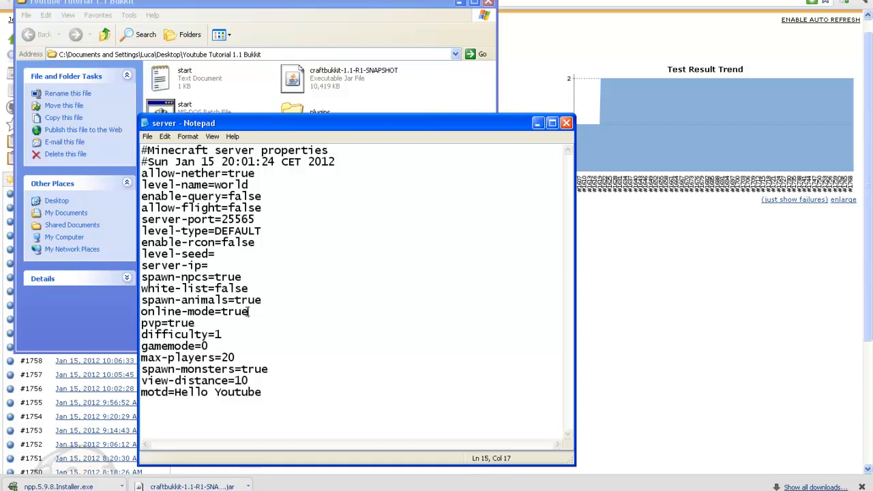
type("false")
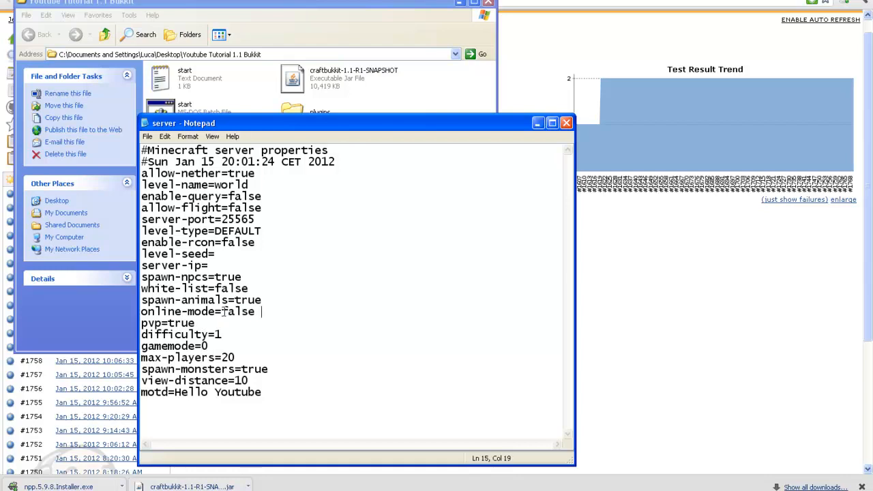
key("BackSpace")
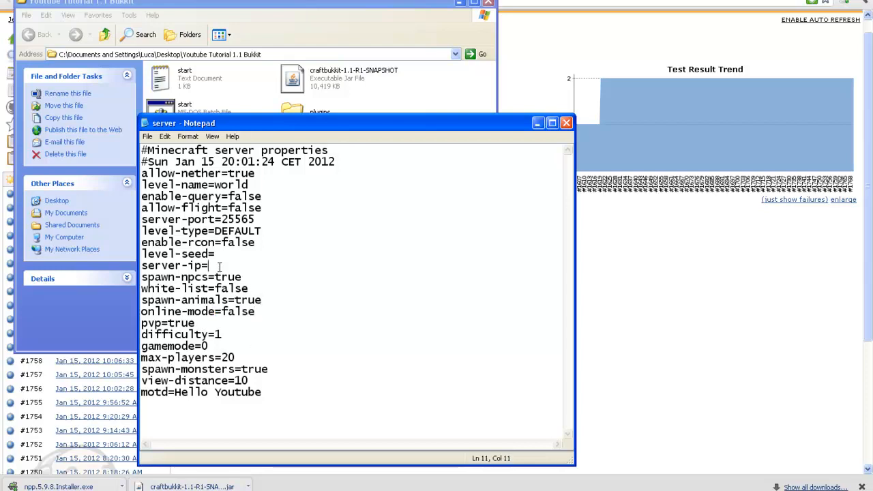
type("5.166.2")
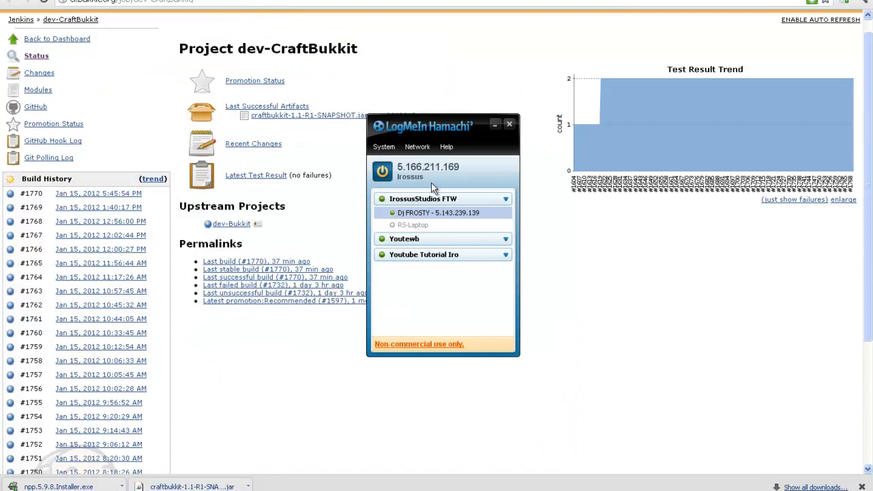
left_click_drag(422, 126, 422, 123)
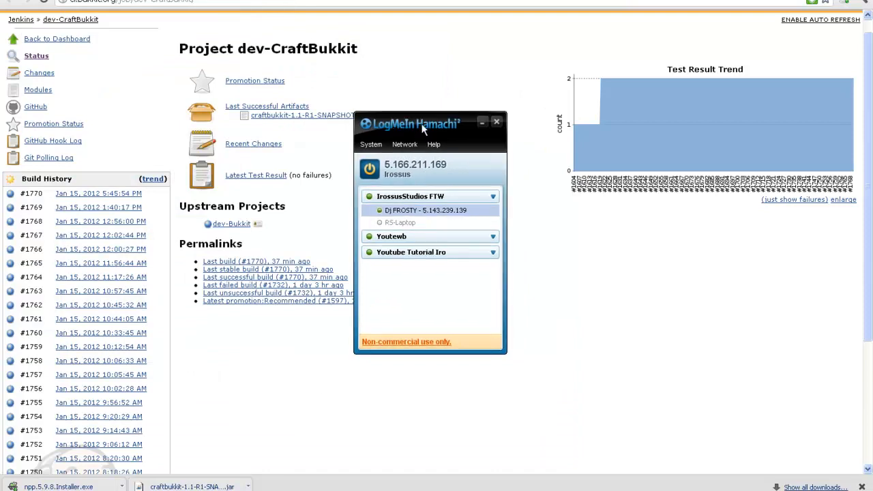
mouse_move(406, 217)
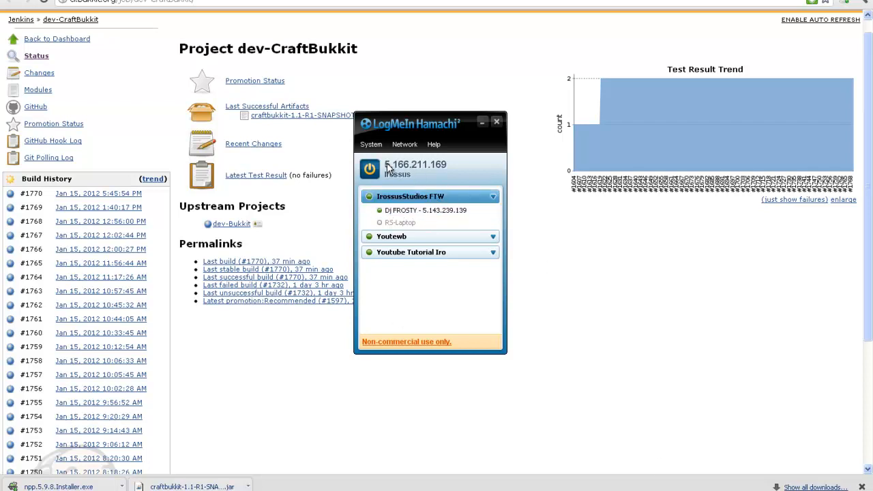
mouse_move(412, 174)
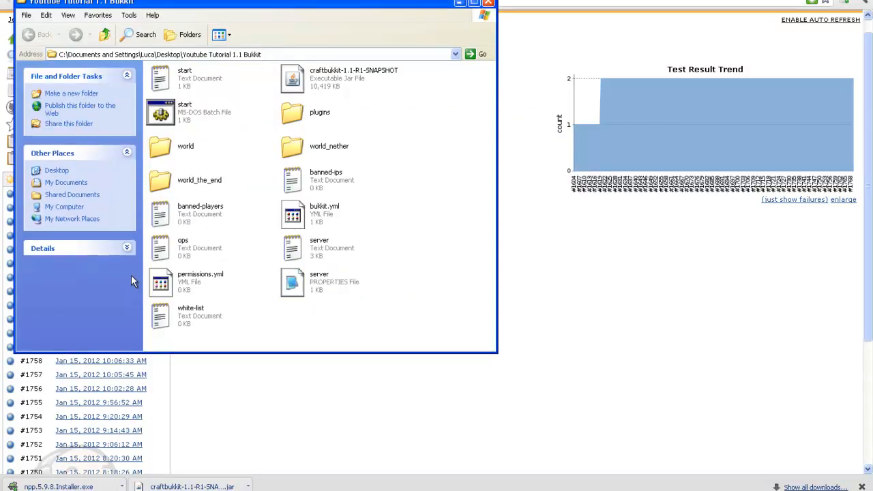
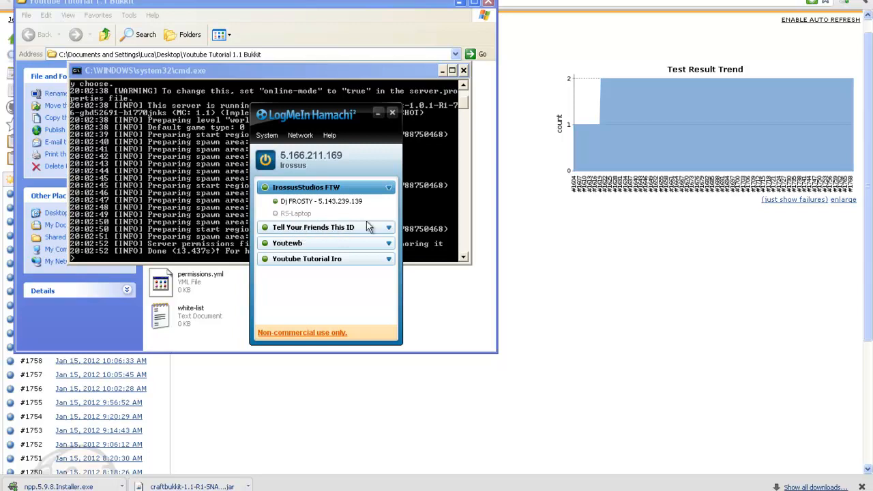
- Enter 'Irossu' while switching back to the Bukkit server folder
mouse_move(305, 229)
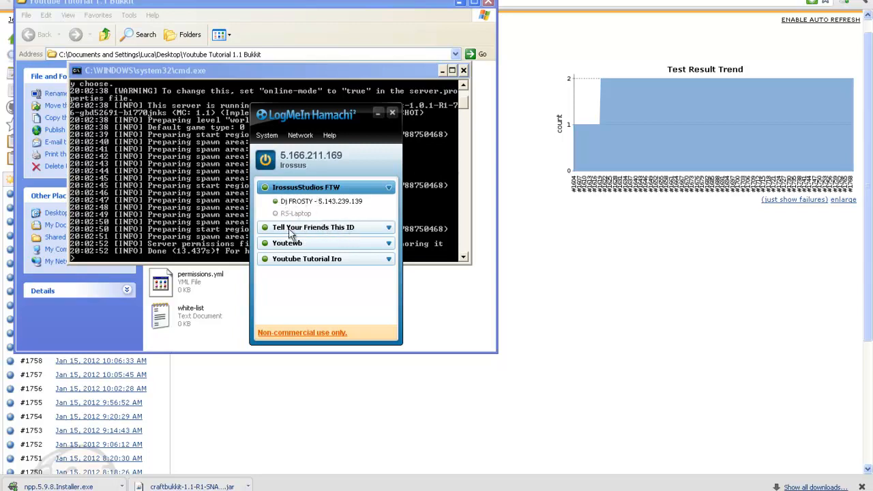
mouse_move(309, 232)
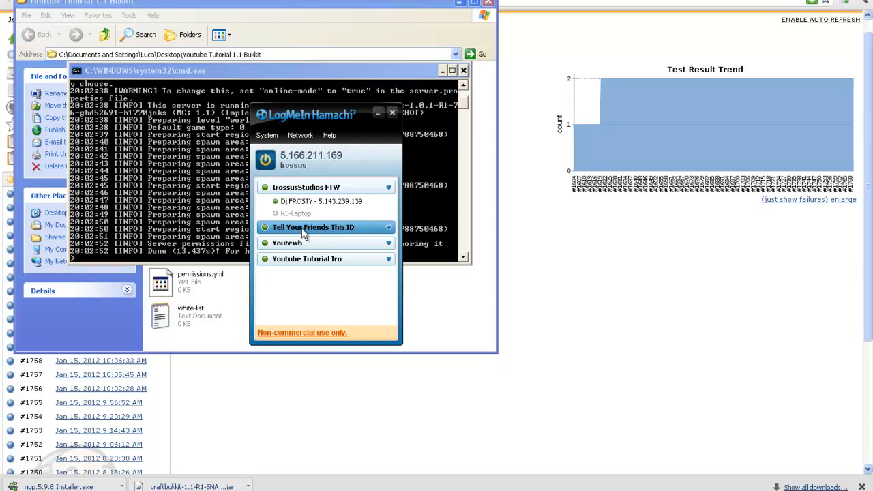
mouse_move(353, 226)
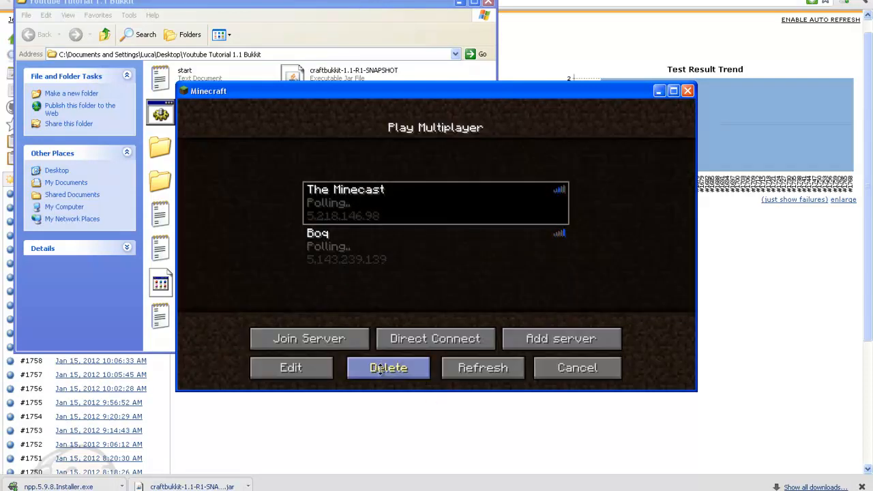
left_click(388, 367)
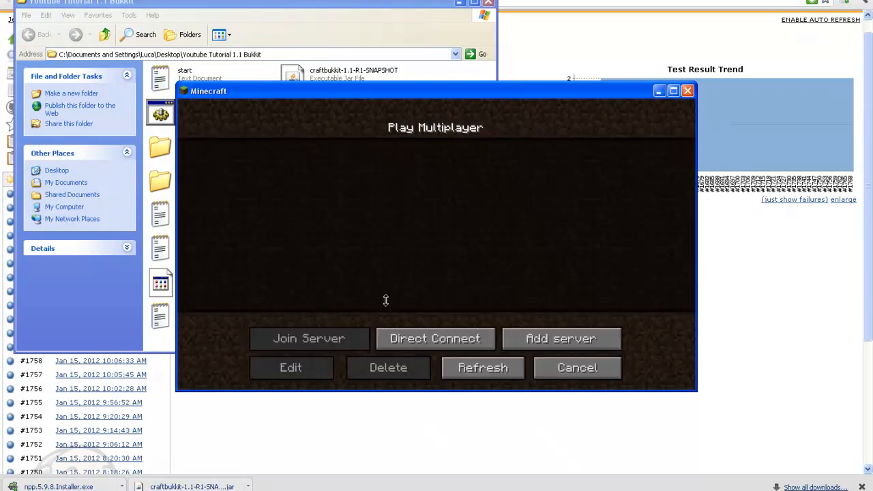
left_click(290, 367)
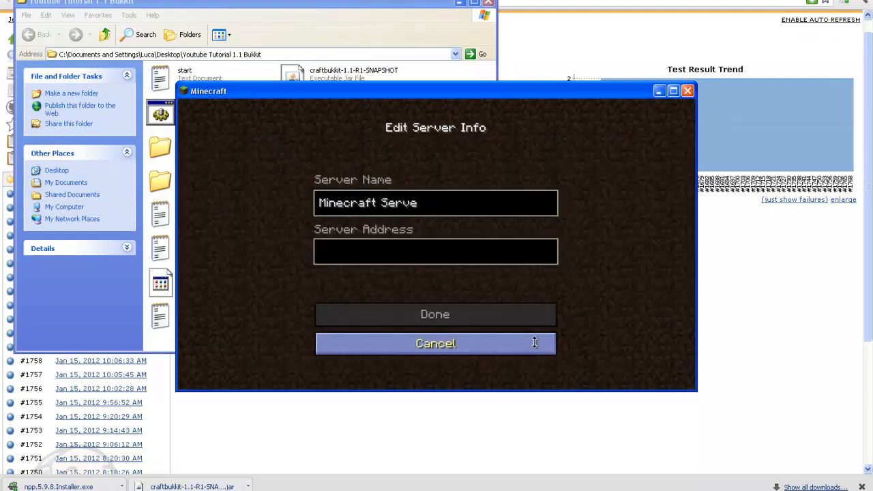
type("Irossus FTW")
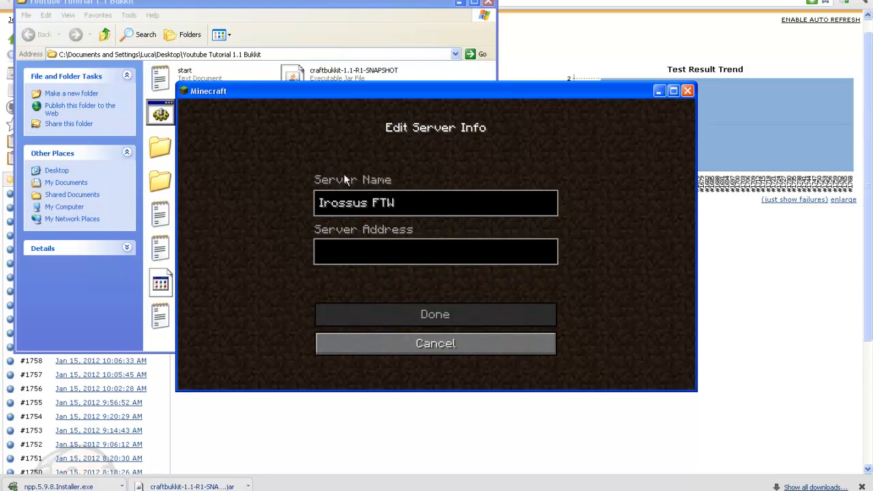
mouse_move(409, 205)
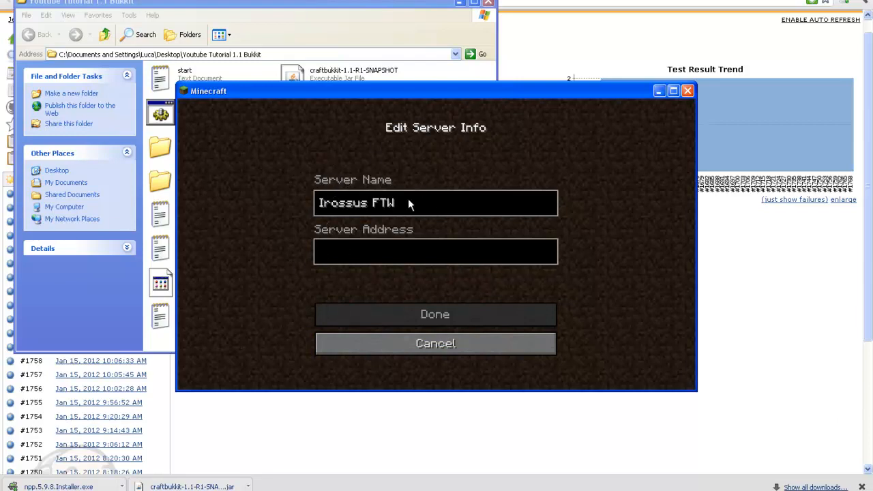
type("5.166.211.1")
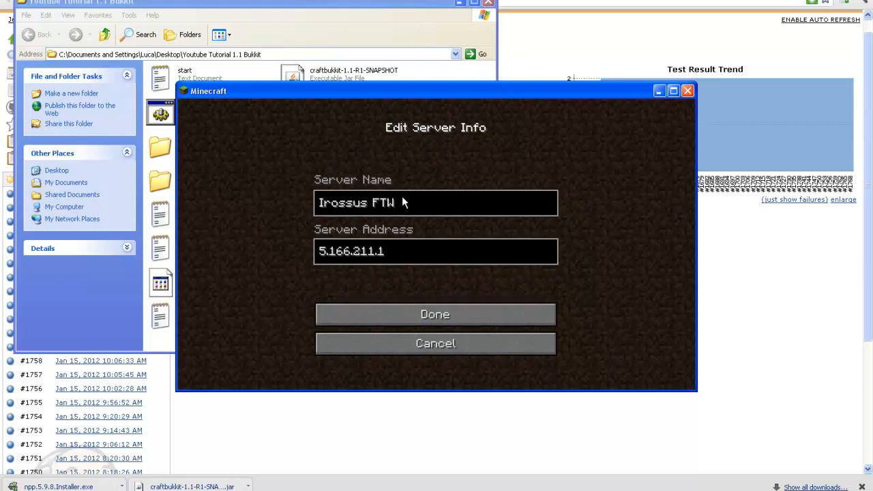
type("69")
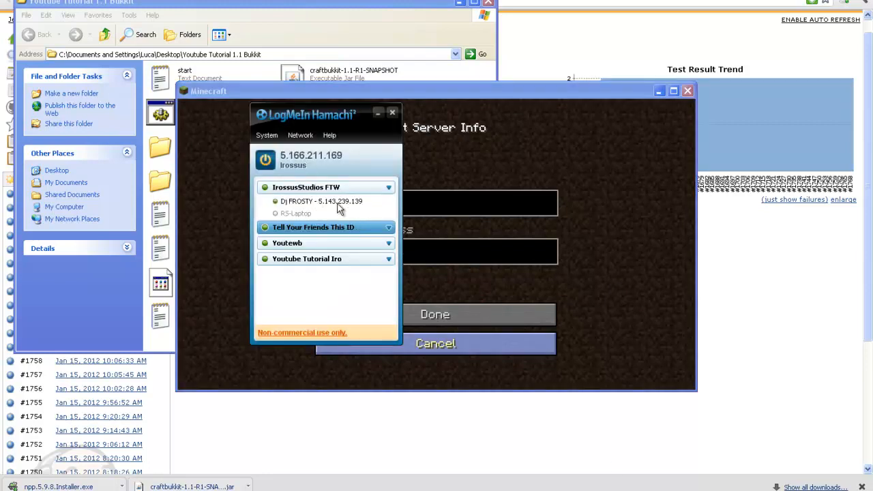
left_click(393, 112)
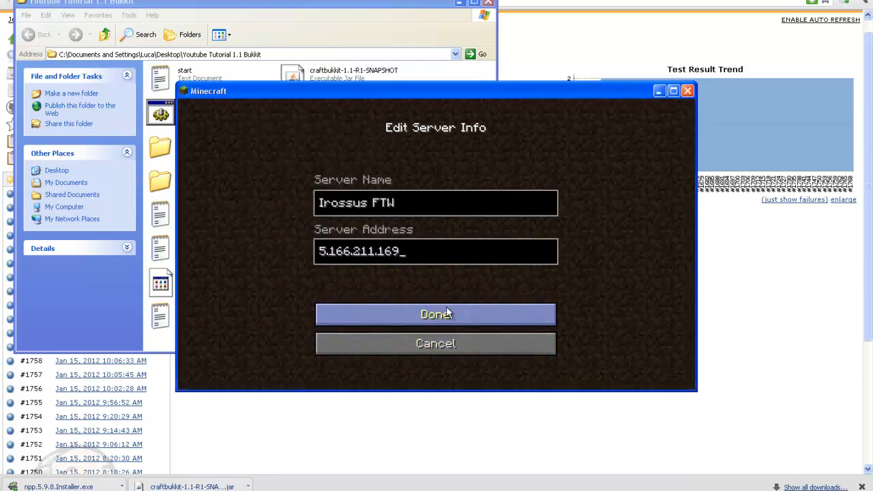
left_click(435, 313)
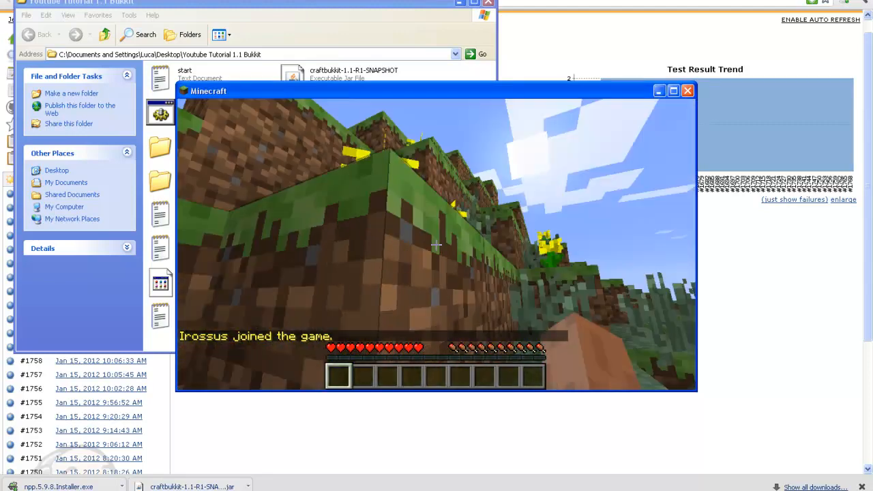
mouse_move(436, 244)
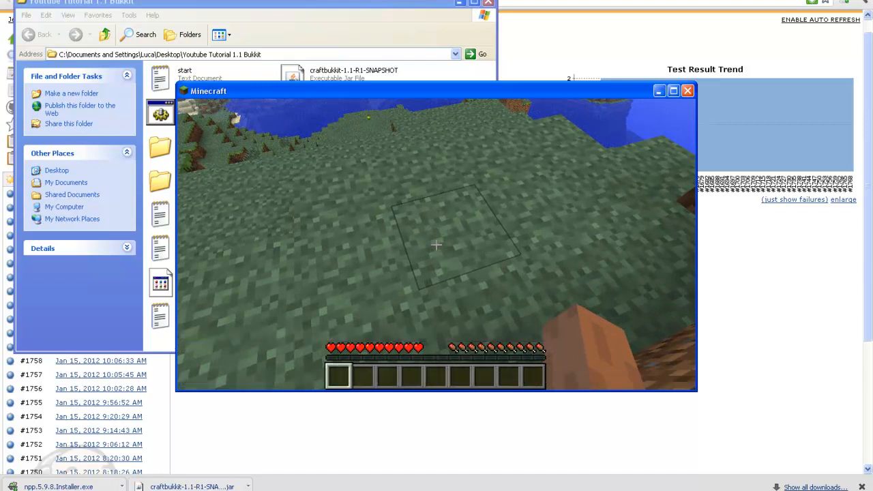
- Send the /plug command in chat, which the server reports as unknown
type("/plug")
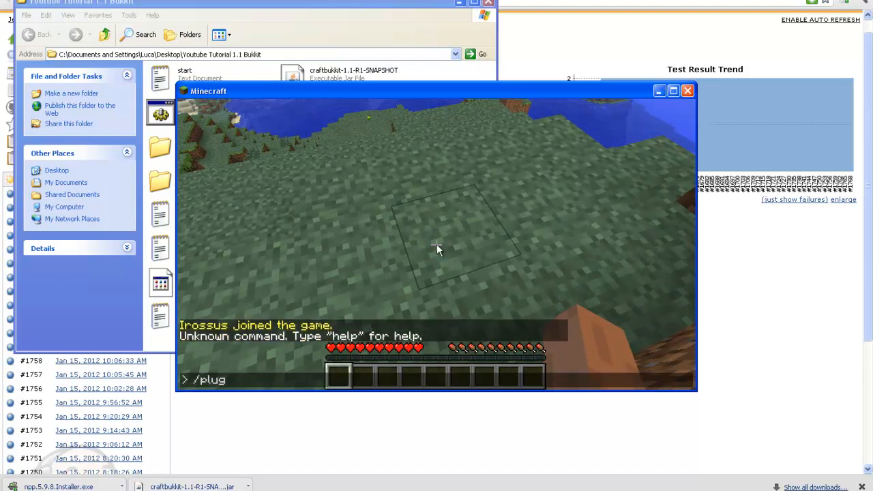
key("enter")
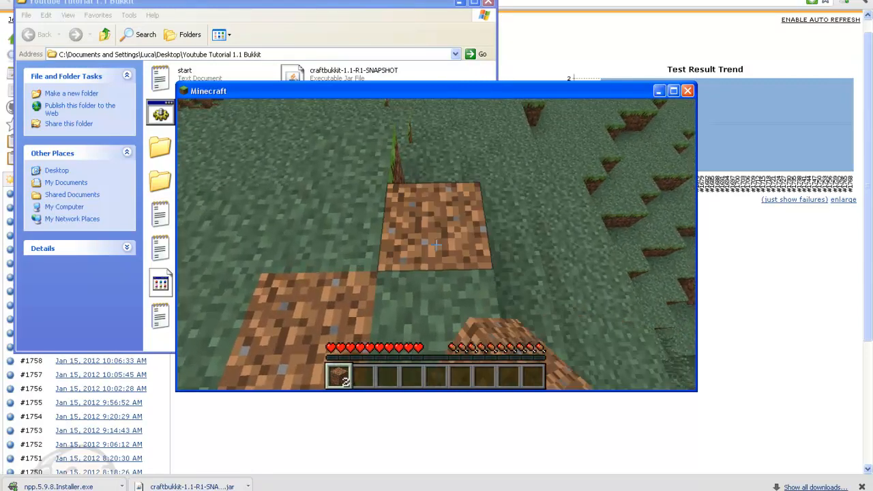
- Pause the game with Escape and close the Minecraft window
key("Escape")
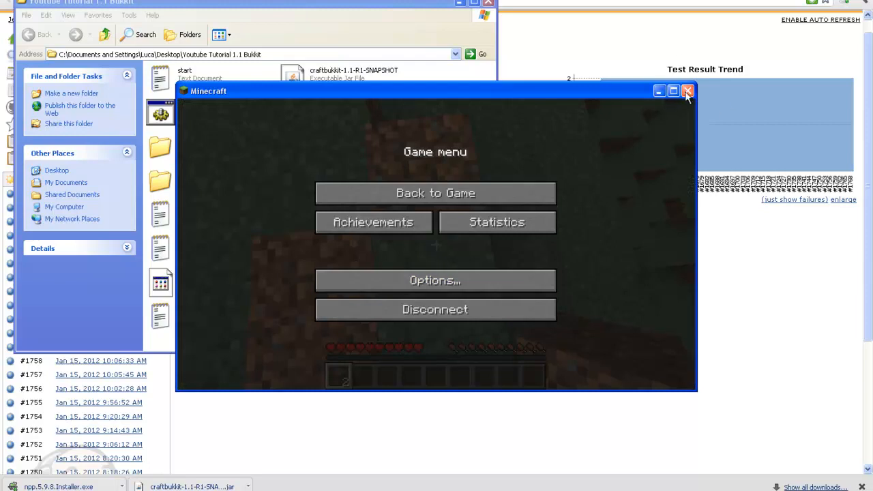
left_click(688, 90)
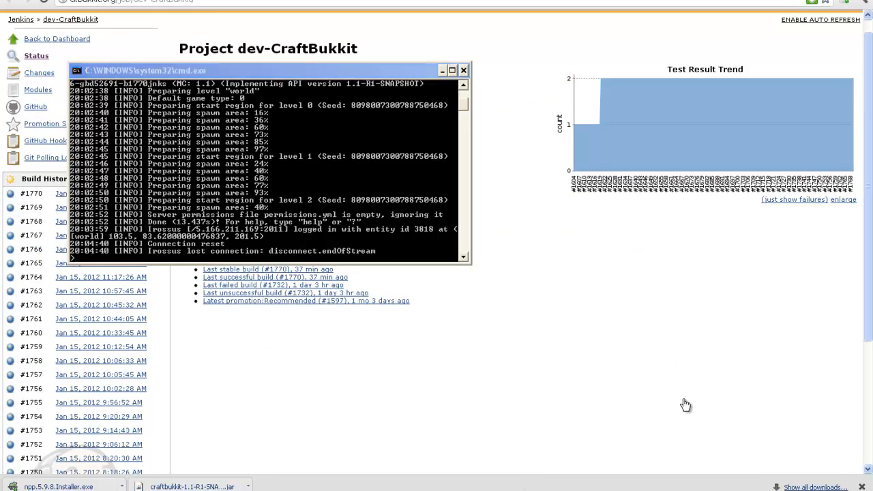
mouse_move(715, 391)
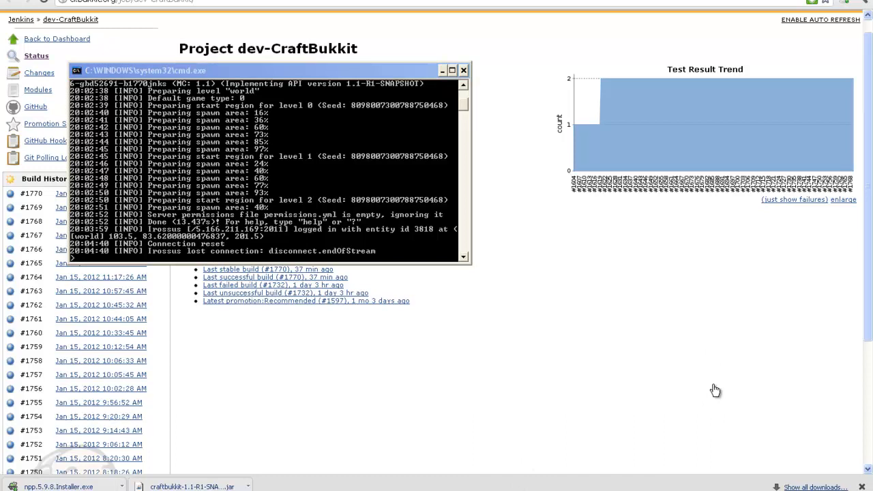